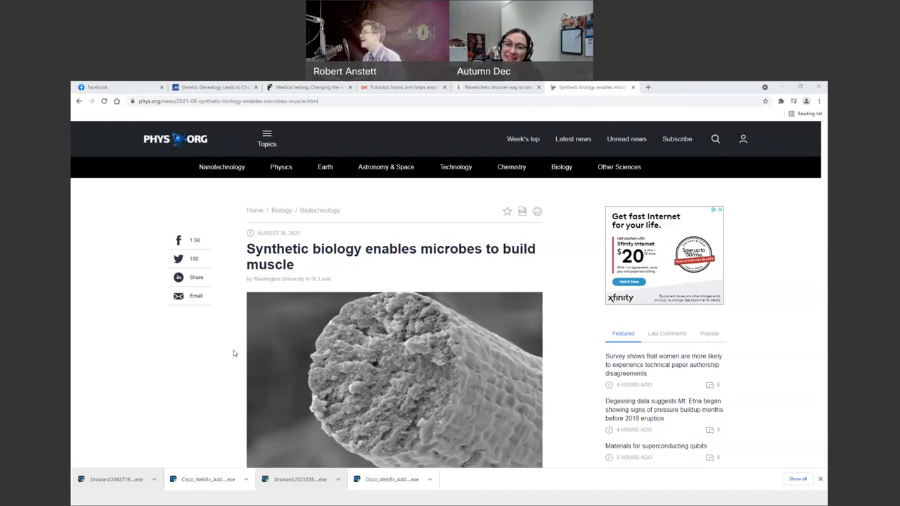
# Step: Read down the phys.org muscle-microbe article, then switch to the tendon healing tab
pyautogui.scroll(-3)
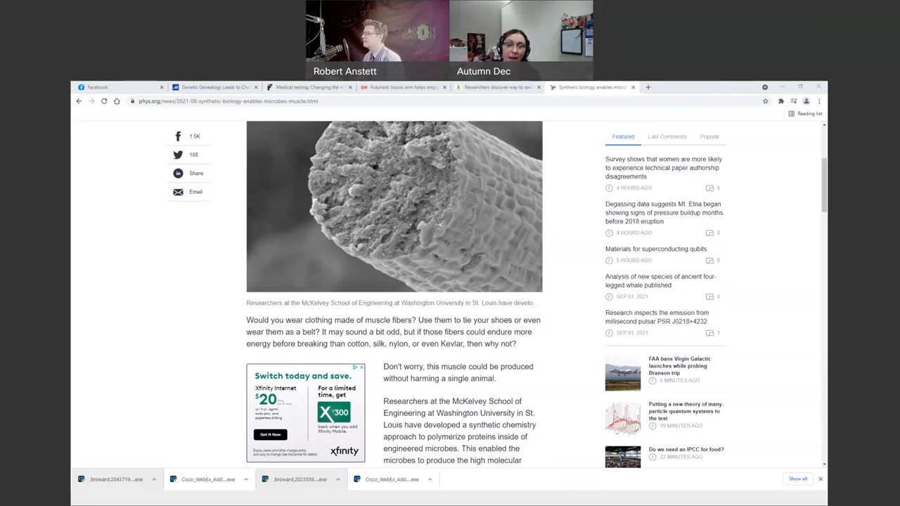
pyautogui.moveTo(226, 318)
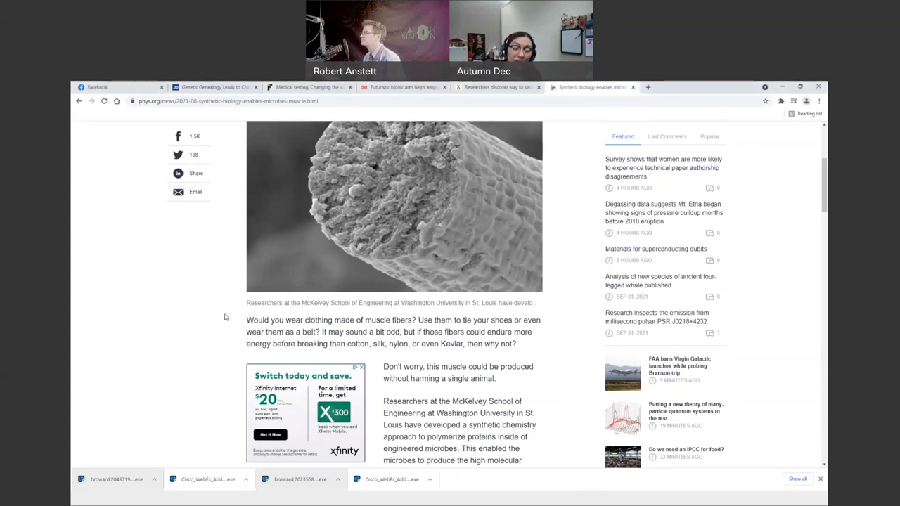
pyautogui.scroll(-3)
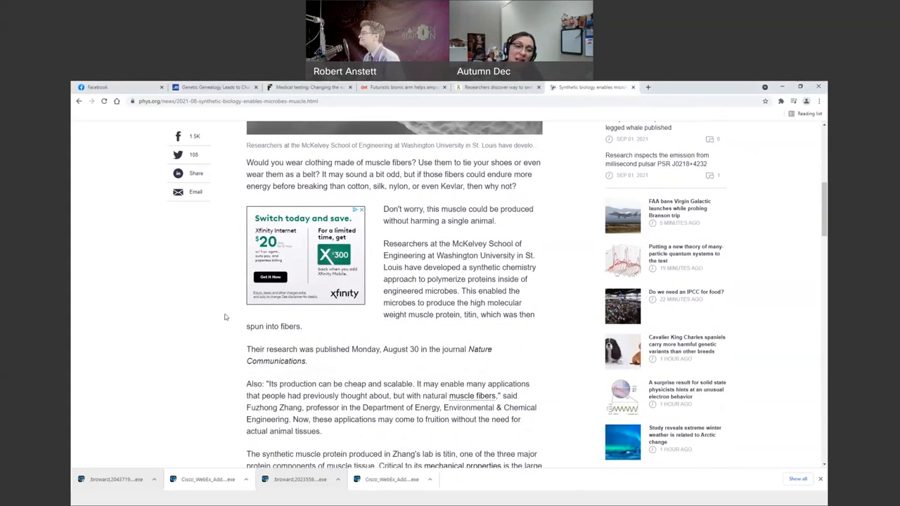
pyautogui.scroll(-3)
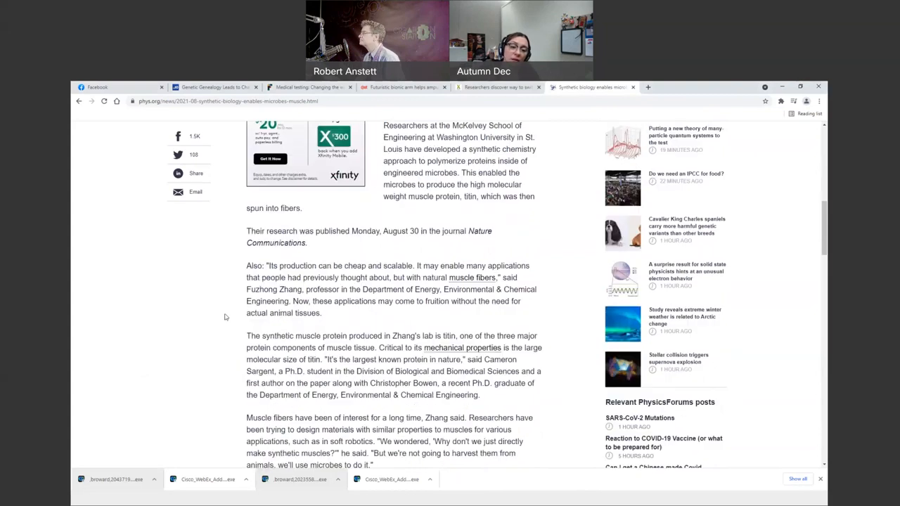
pyautogui.scroll(-3)
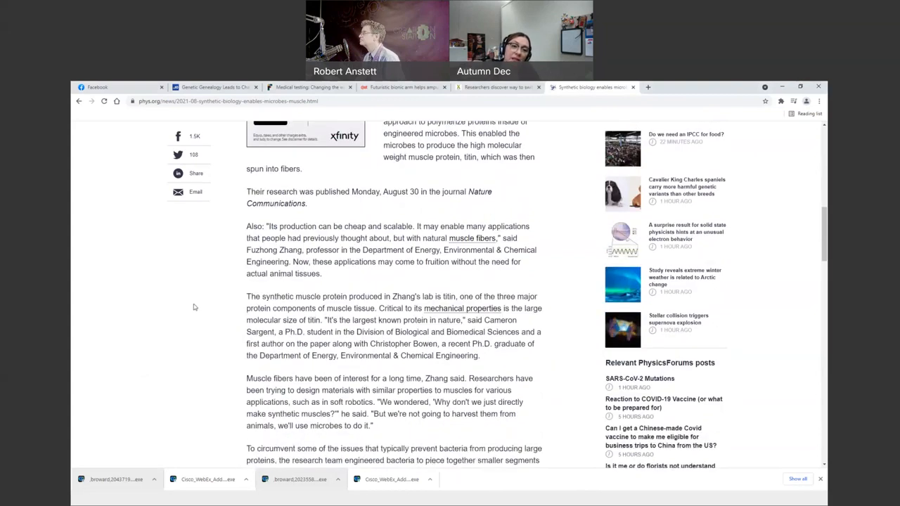
pyautogui.scroll(-3)
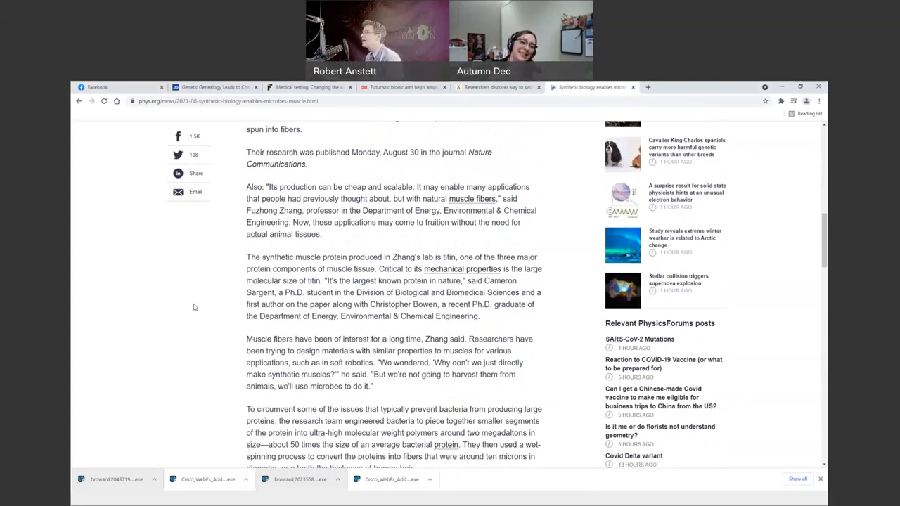
pyautogui.moveTo(273, 274)
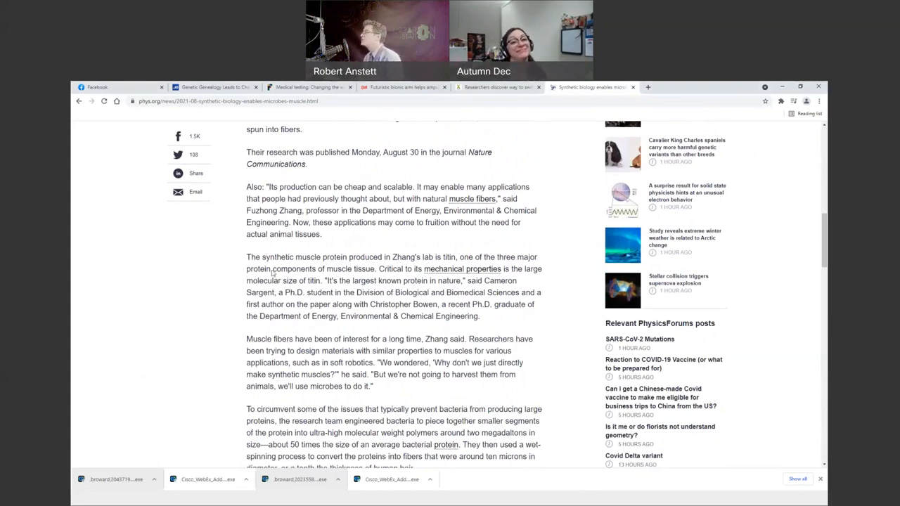
pyautogui.click(498, 87)
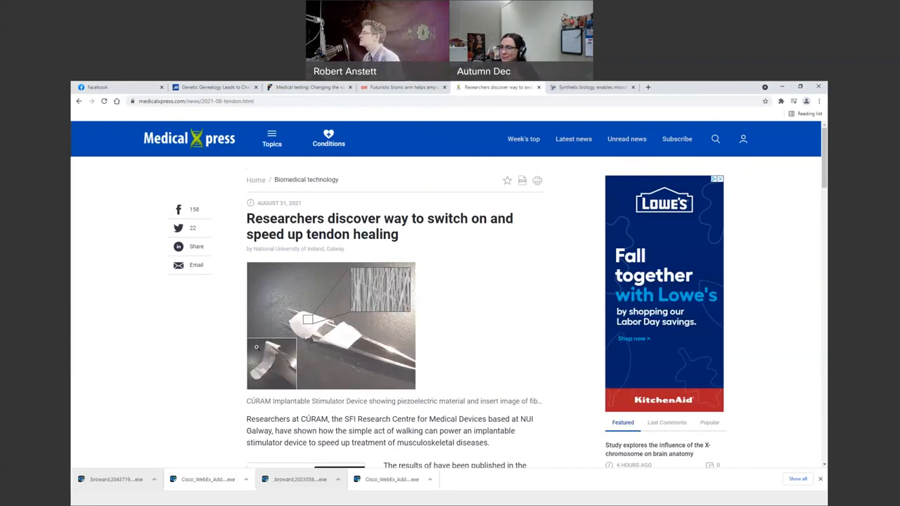
pyautogui.click(331, 325)
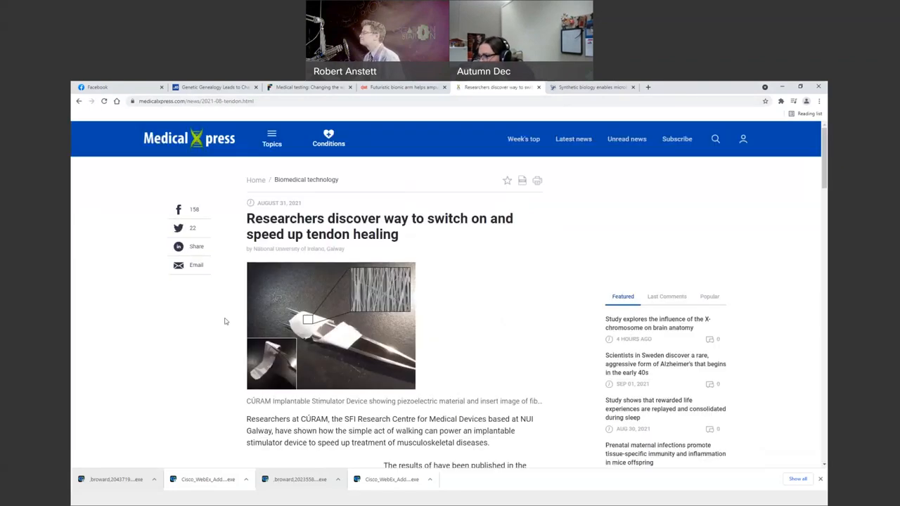
pyautogui.scroll(-3)
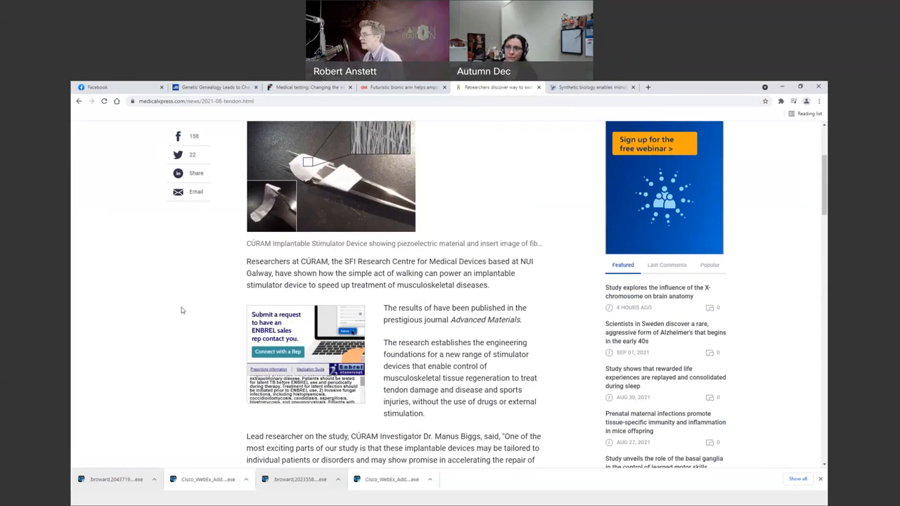
pyautogui.scroll(-3)
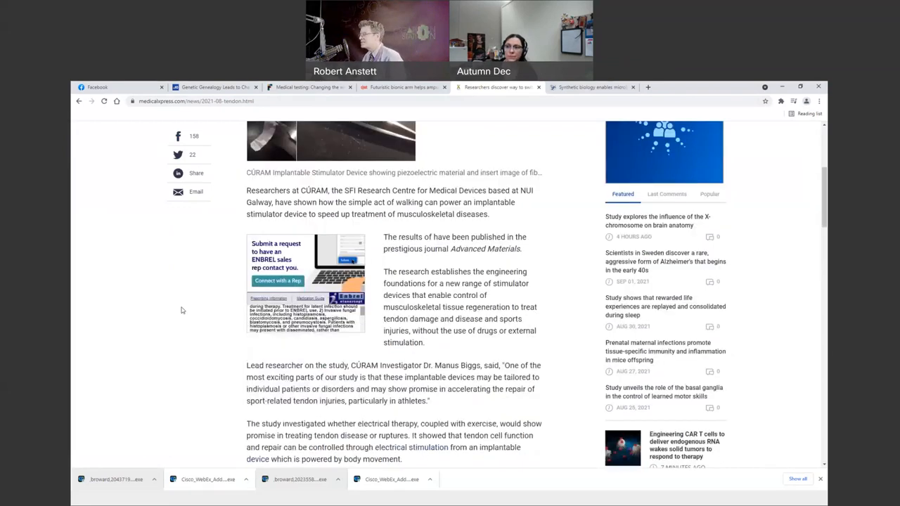
pyautogui.scroll(-3)
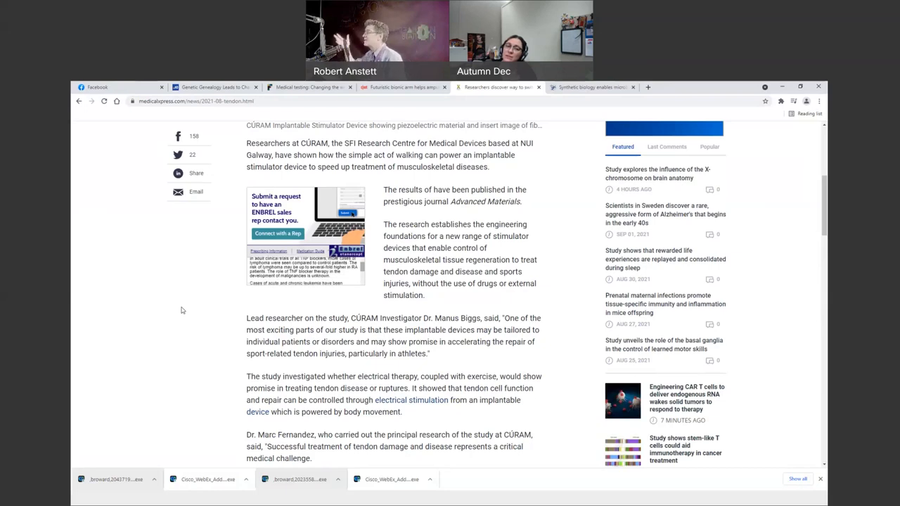
pyautogui.scroll(3)
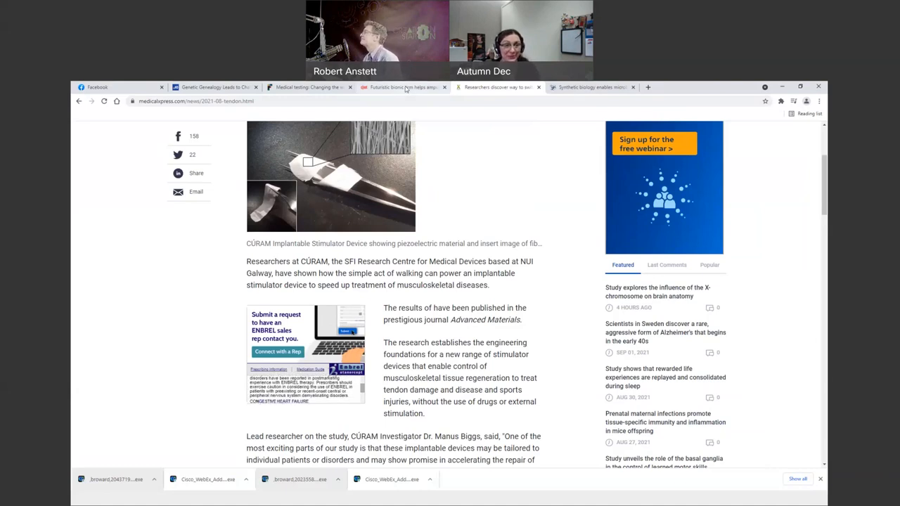
# Step: Bring up the CNET bionic arm article and scroll to its headline
pyautogui.click(401, 87)
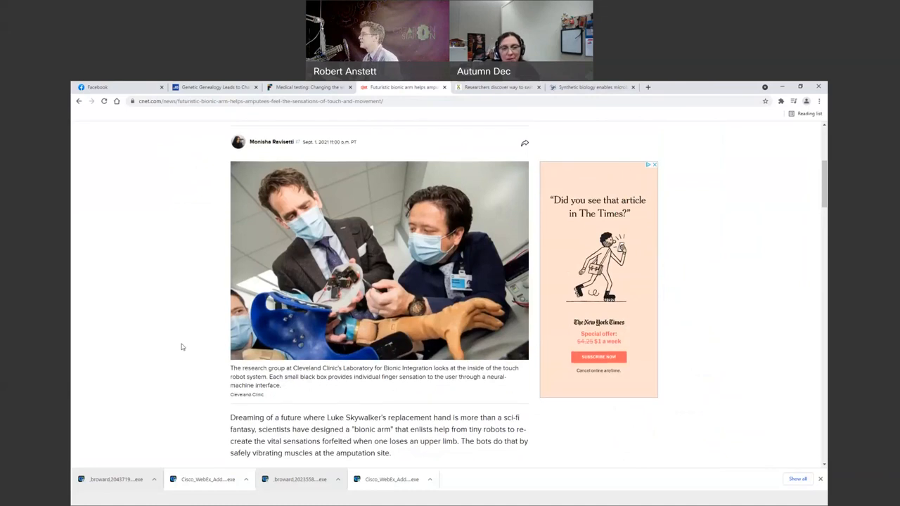
pyautogui.scroll(3)
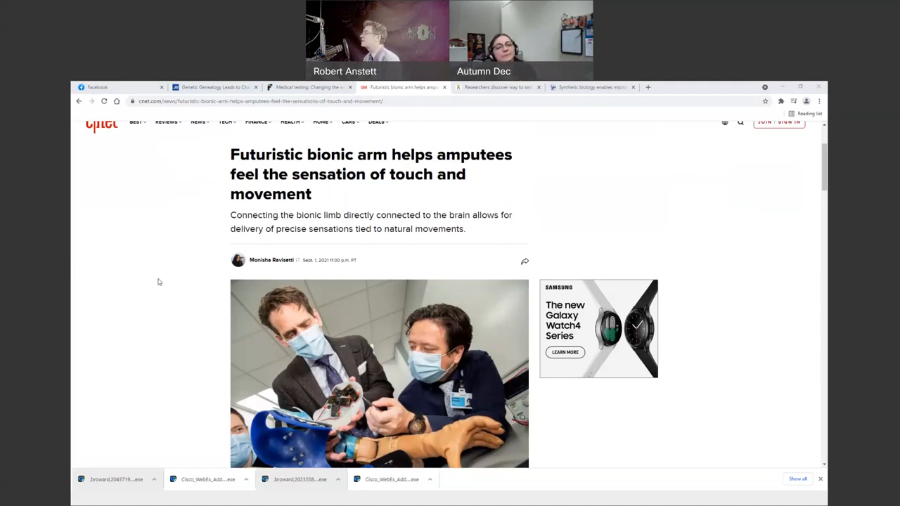
pyautogui.moveTo(186, 334)
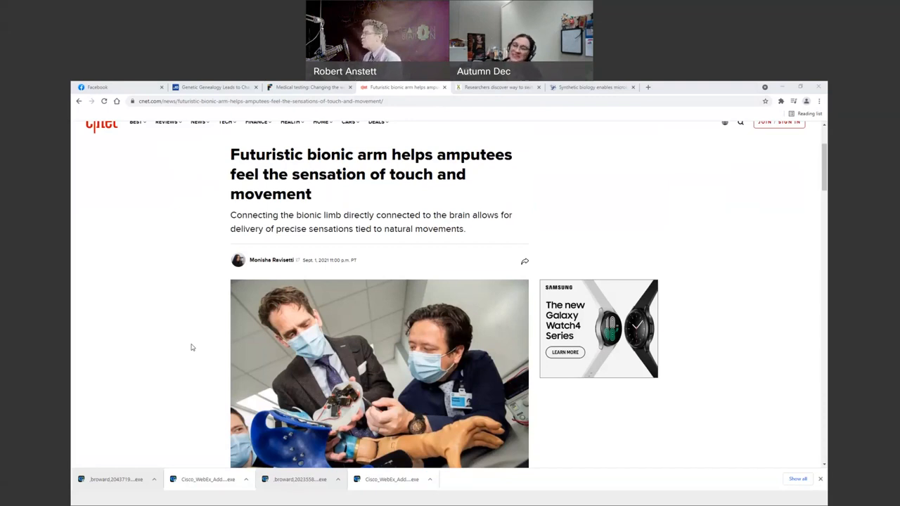
pyautogui.scroll(-3)
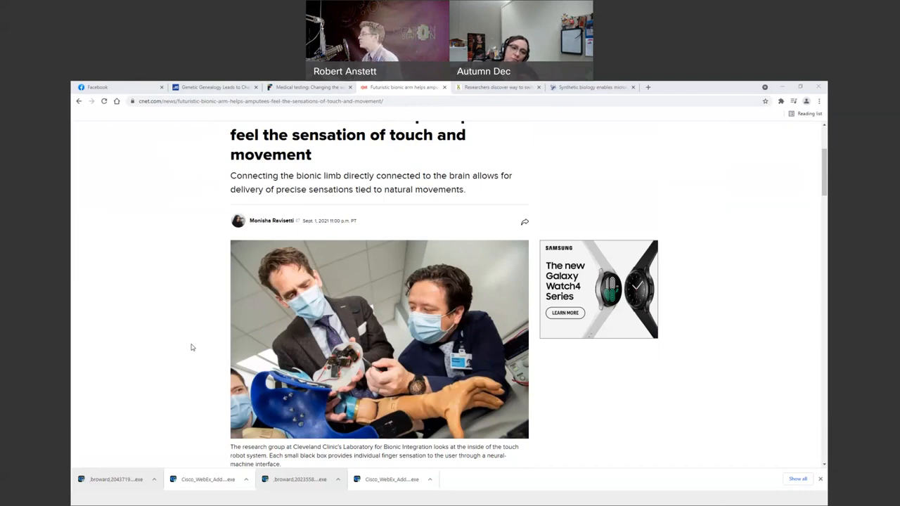
pyautogui.scroll(-3)
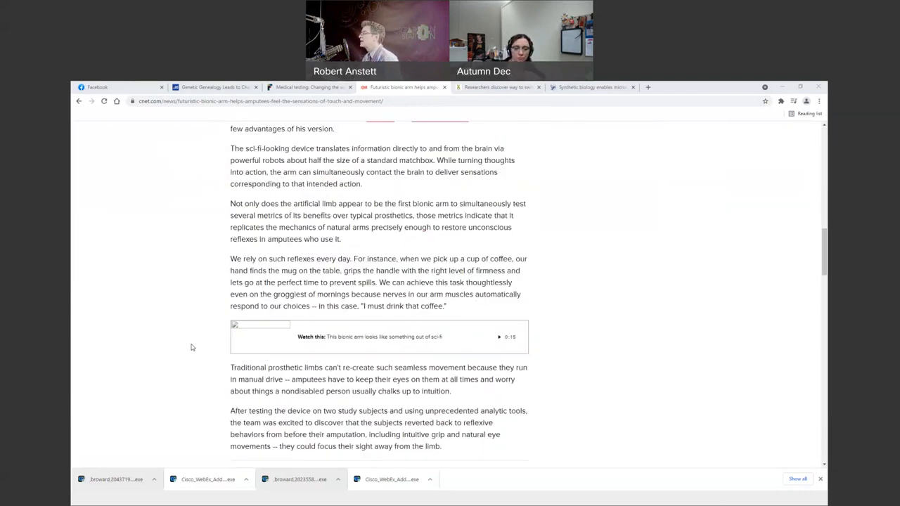
pyautogui.scroll(-3)
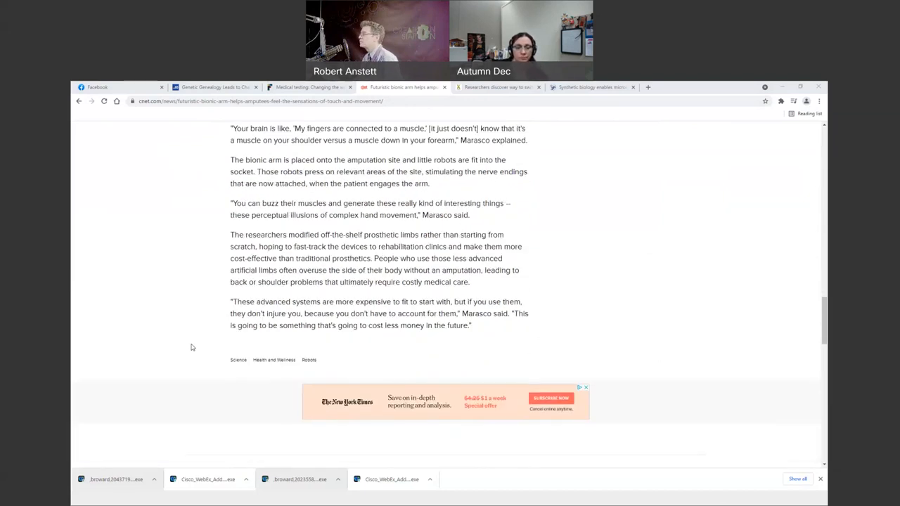
pyautogui.scroll(3)
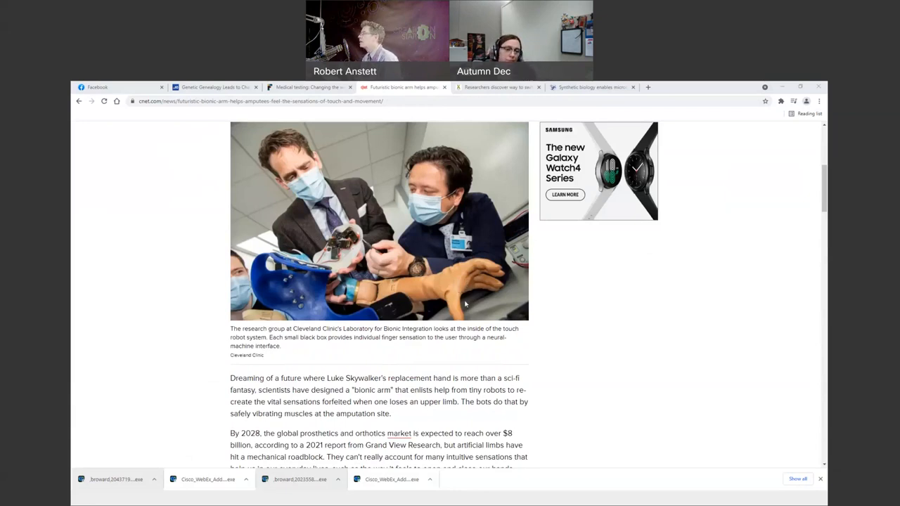
pyautogui.moveTo(274, 376)
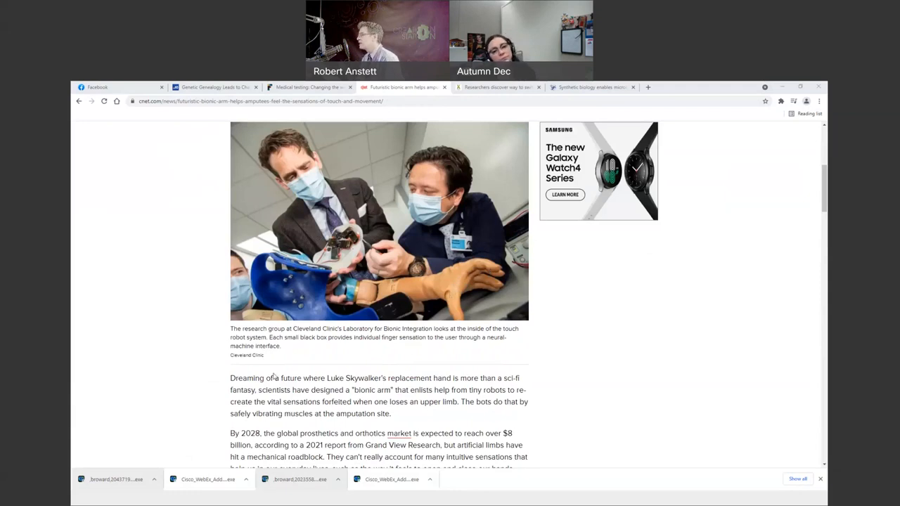
pyautogui.moveTo(200, 371)
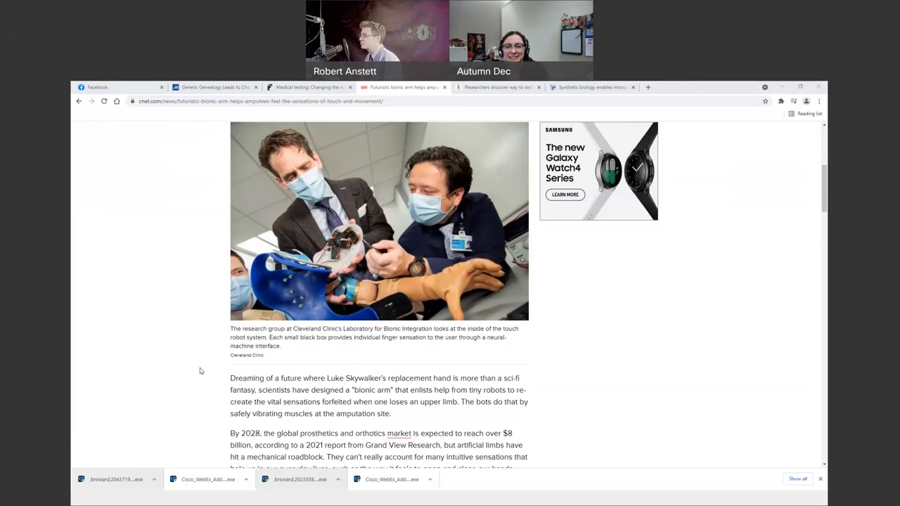
pyautogui.moveTo(217, 372)
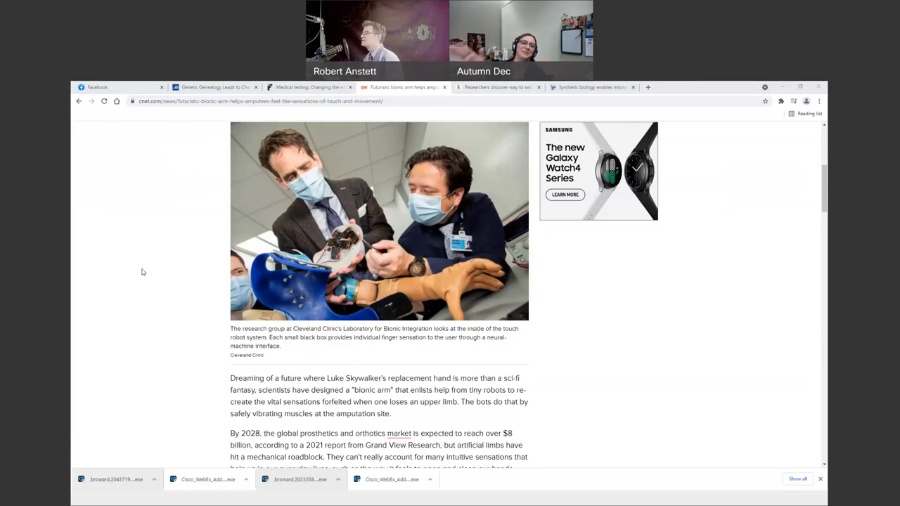
pyautogui.moveTo(170, 288)
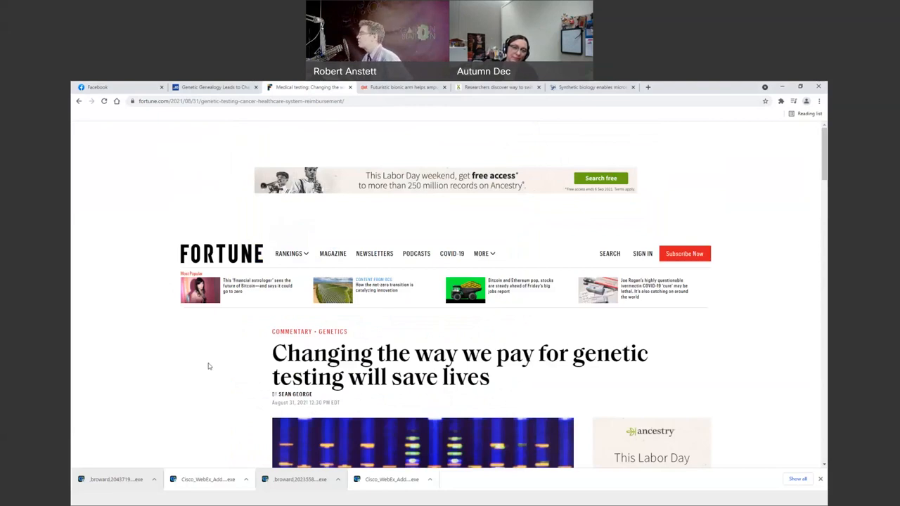
# Step: Scroll the Fortune genetic testing article past its header image into the body text
pyautogui.scroll(-3)
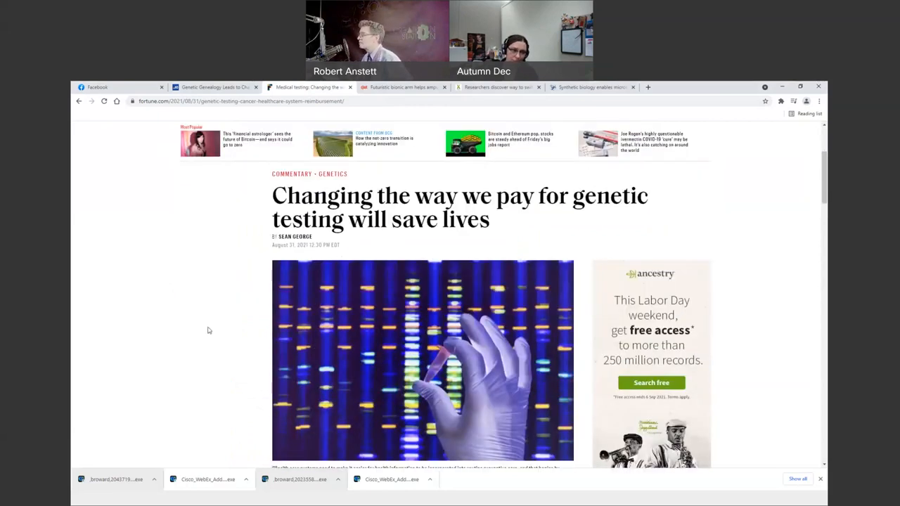
pyautogui.scroll(-3)
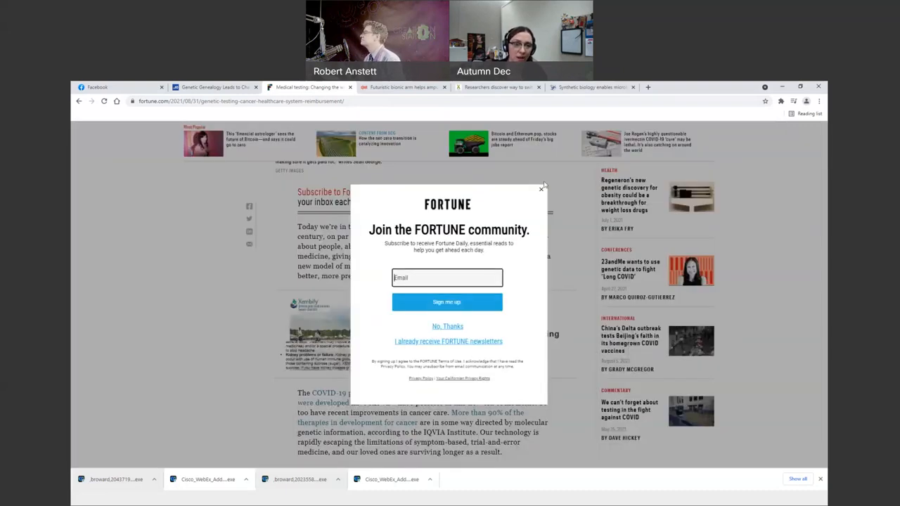
# Step: Dismiss the 'Join the FORTUNE community' pop-up and read on to the colorectal screening passages
pyautogui.click(543, 187)
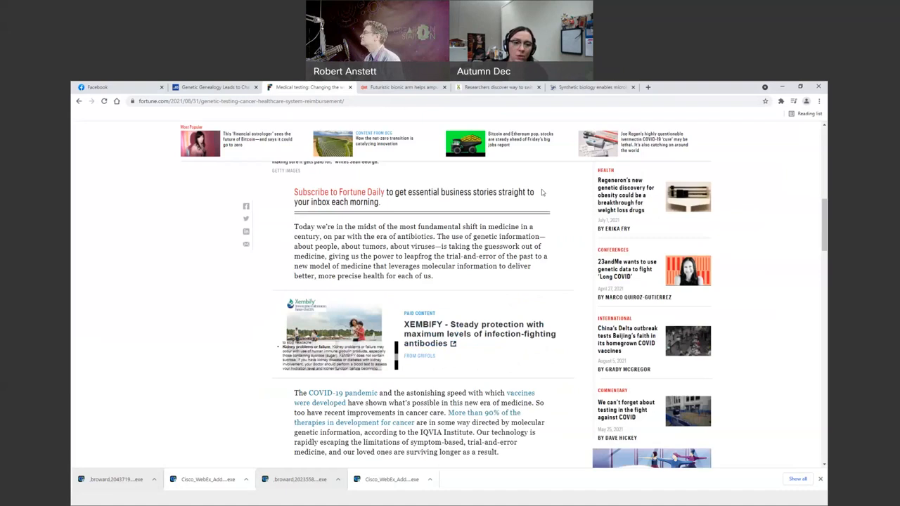
pyautogui.scroll(-3)
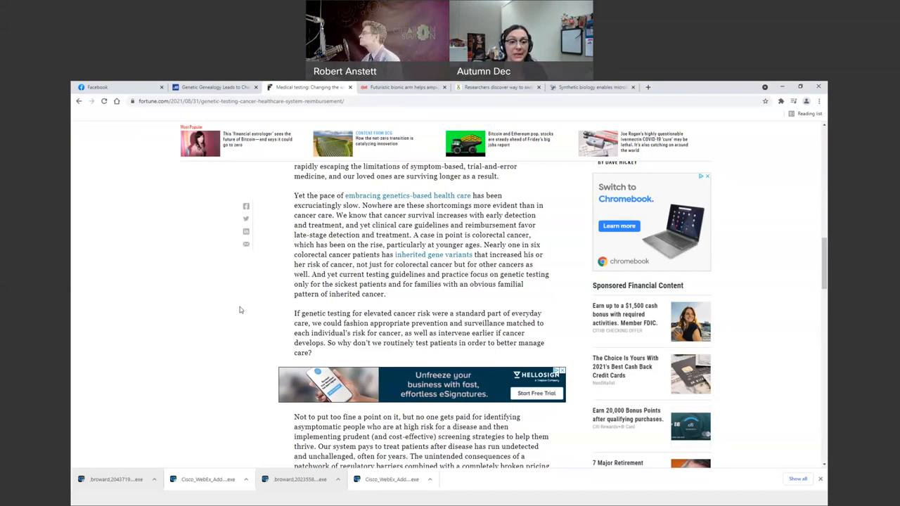
# Step: Read down to the passages on insurers' molecular testing and preventive medicine
pyautogui.scroll(-3)
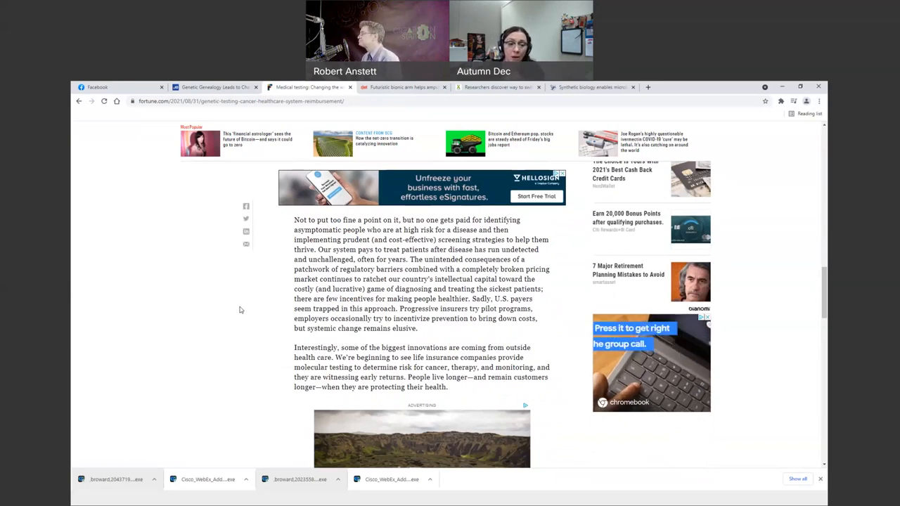
pyautogui.scroll(-3)
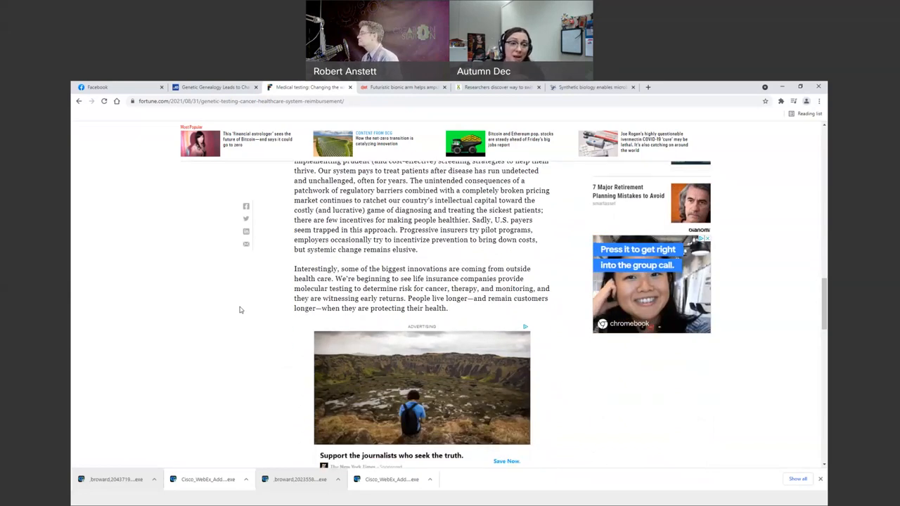
pyautogui.scroll(-3)
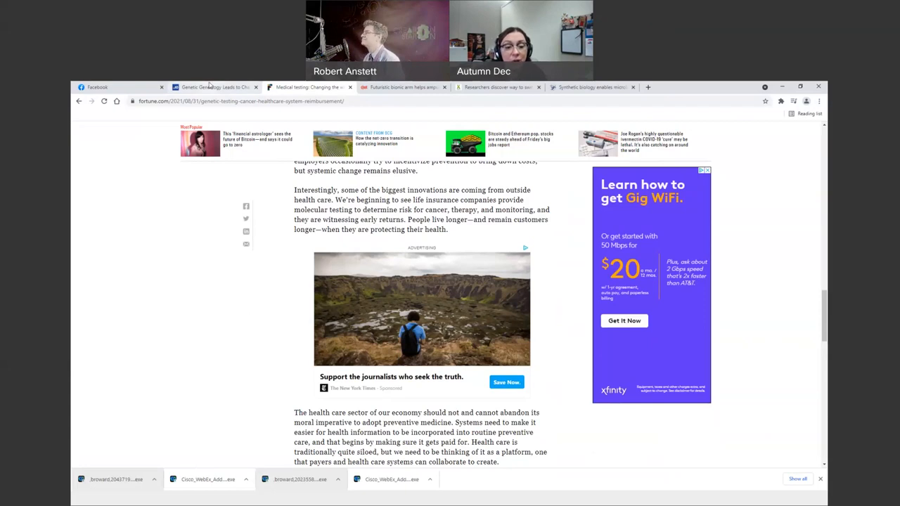
# Step: Read the NBC10 1999 New Jersey murder genealogy story to its closing tags
pyautogui.click(211, 86)
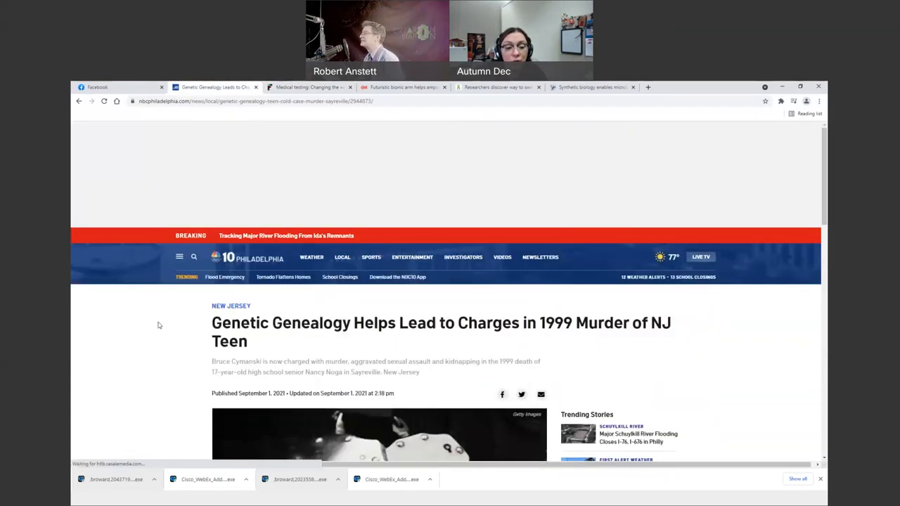
pyautogui.scroll(-3)
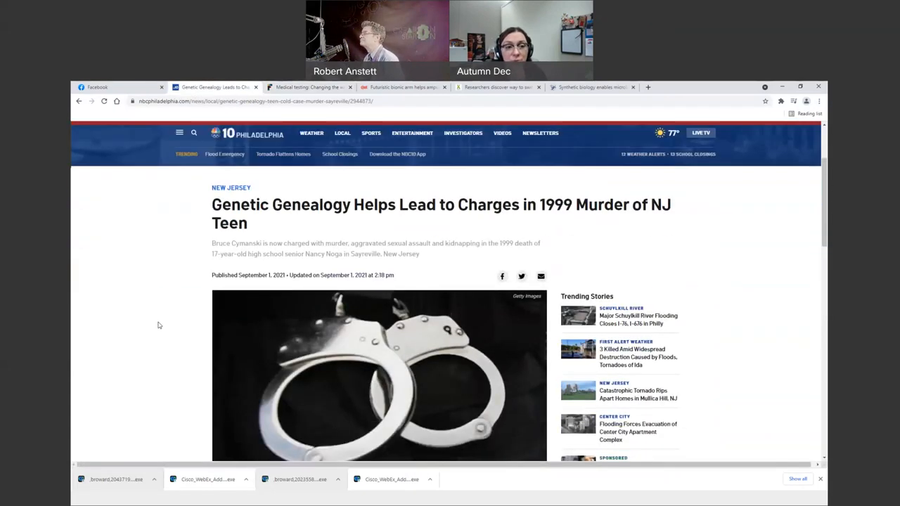
pyautogui.scroll(-3)
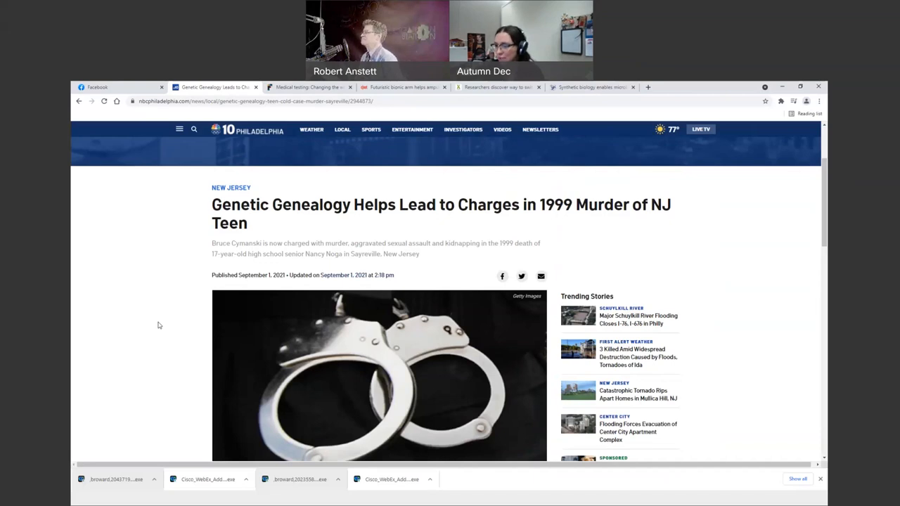
pyautogui.scroll(-3)
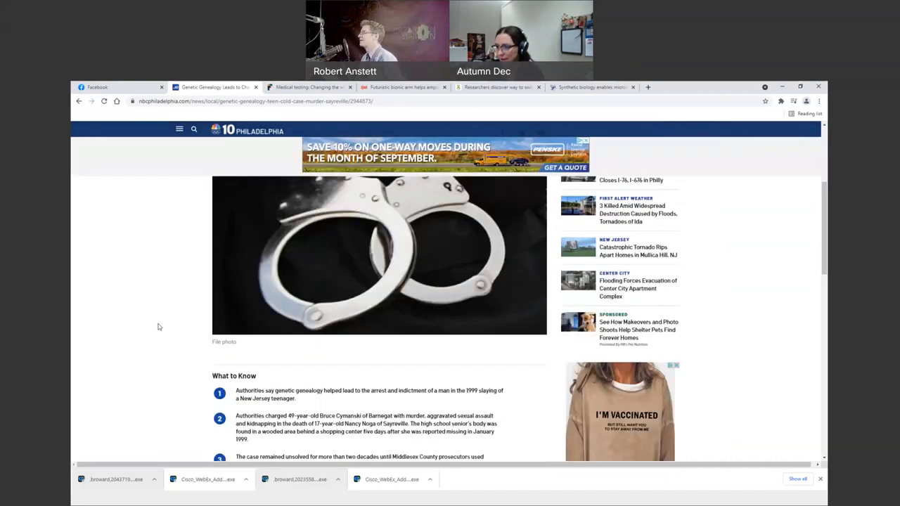
pyautogui.scroll(-3)
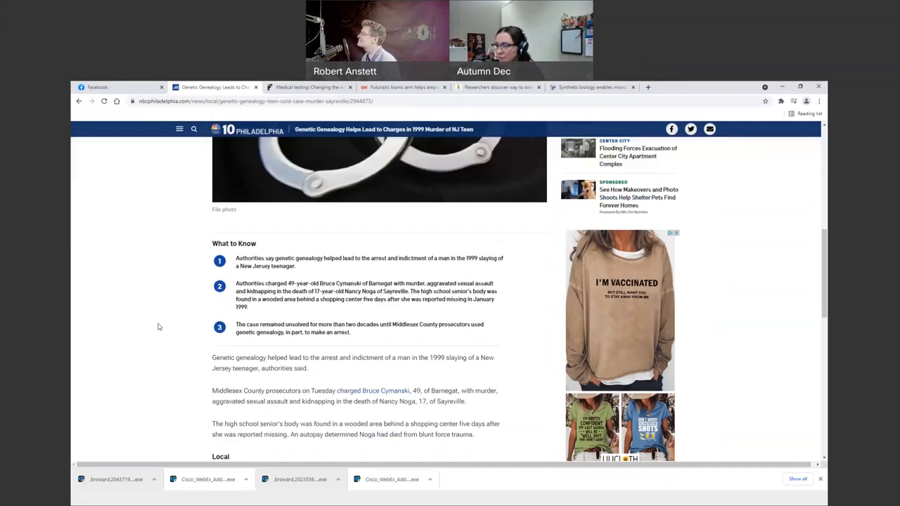
pyautogui.scroll(-3)
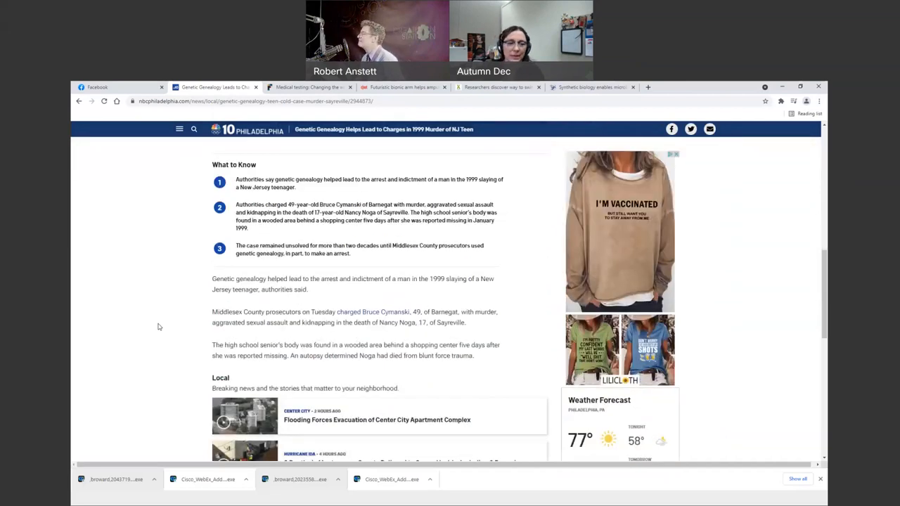
pyautogui.scroll(-3)
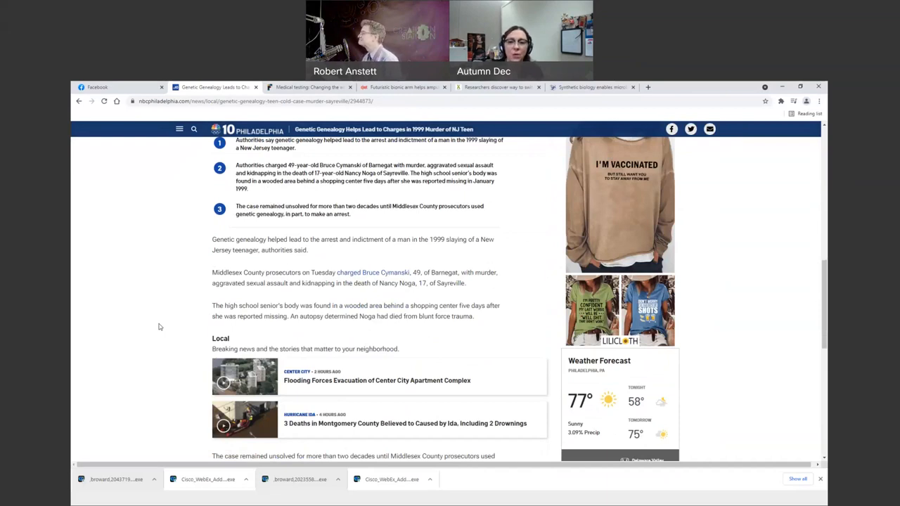
pyautogui.scroll(-3)
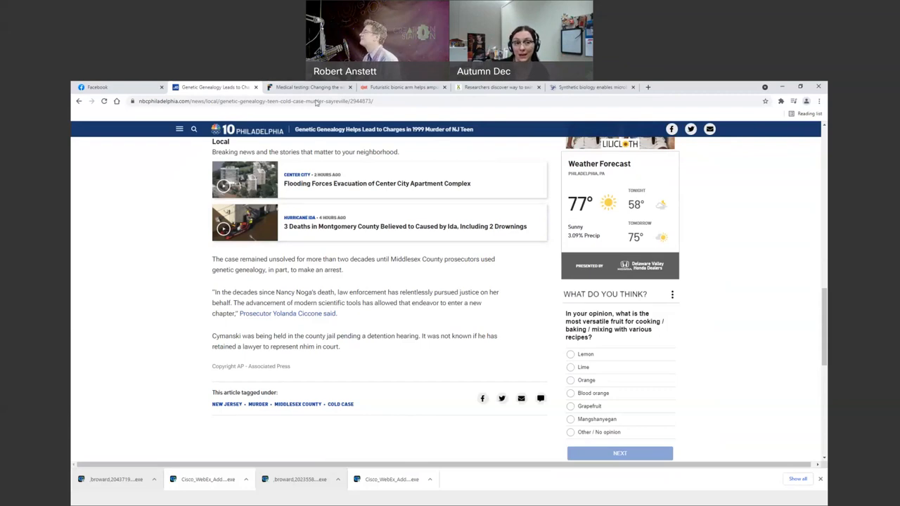
# Step: Return to the Fortune article and read to the industry partnerships and genomic virtuous cycle paragraphs
pyautogui.click(309, 87)
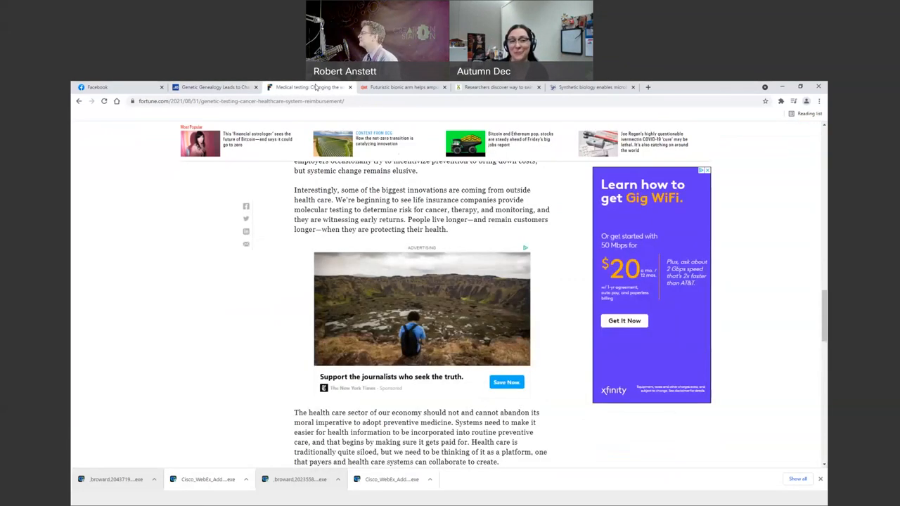
pyautogui.scroll(-3)
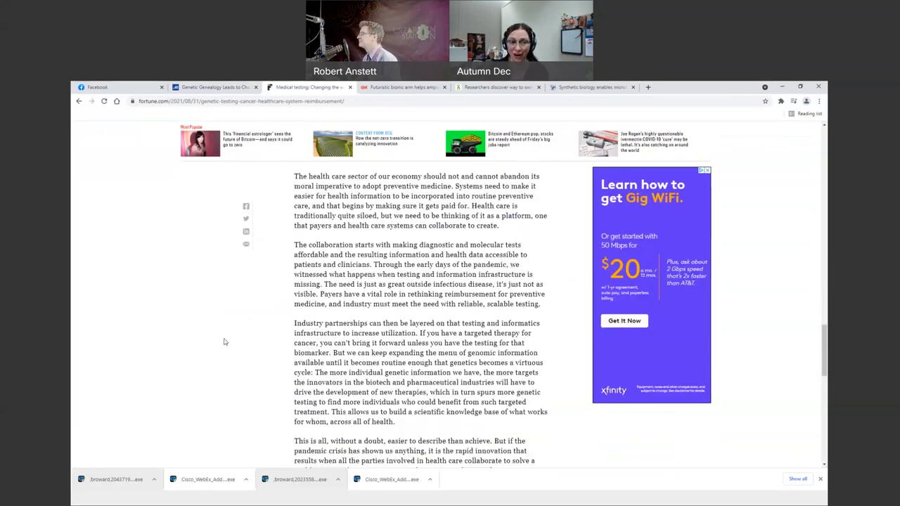
pyautogui.scroll(-3)
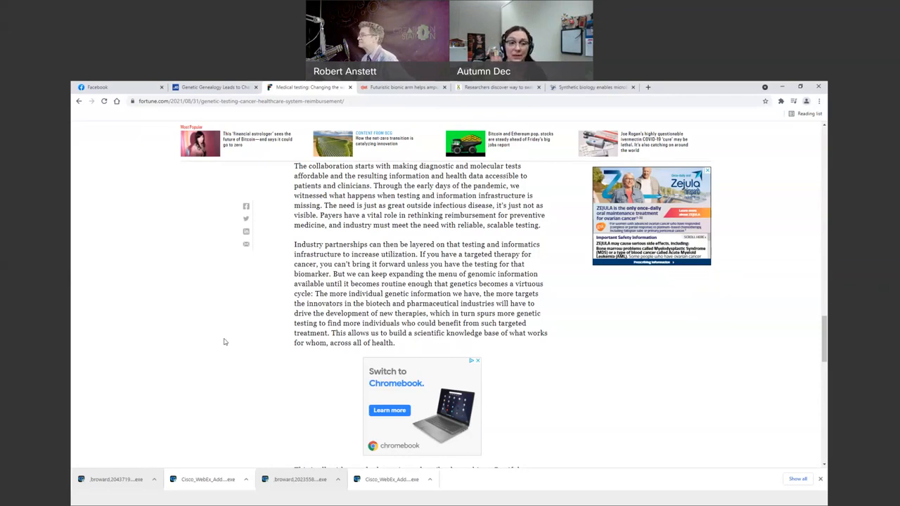
pyautogui.moveTo(190, 267)
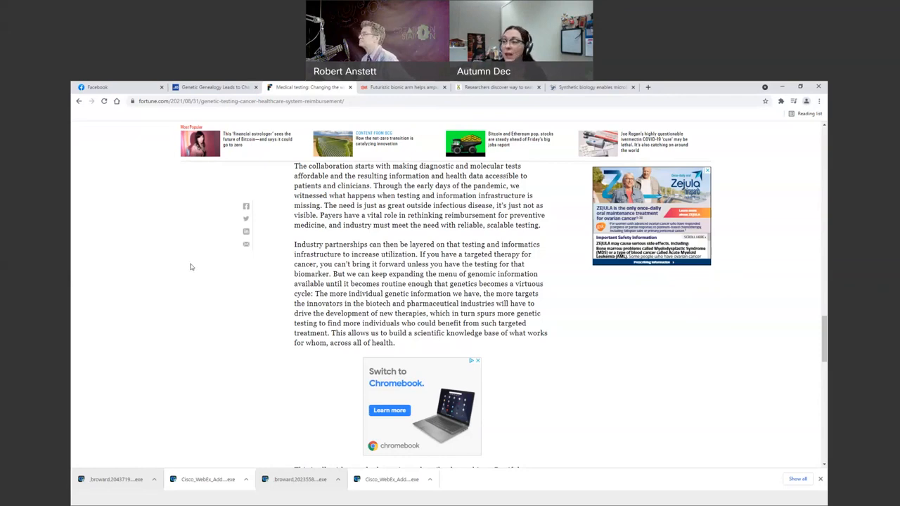
# Step: Bring up the Broward County Library Facebook video and let it reach the Tech Talk Weekly slide
pyautogui.click(98, 88)
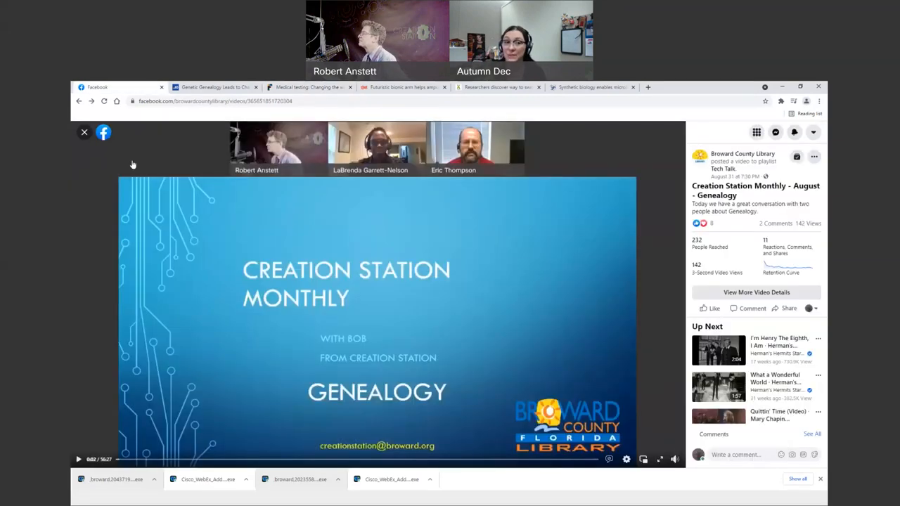
pyautogui.moveTo(150, 254)
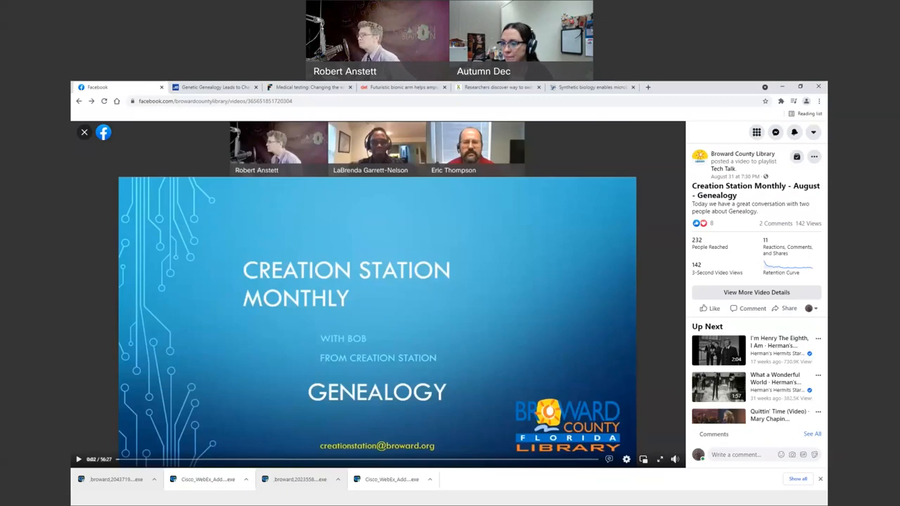
pyautogui.click(660, 459)
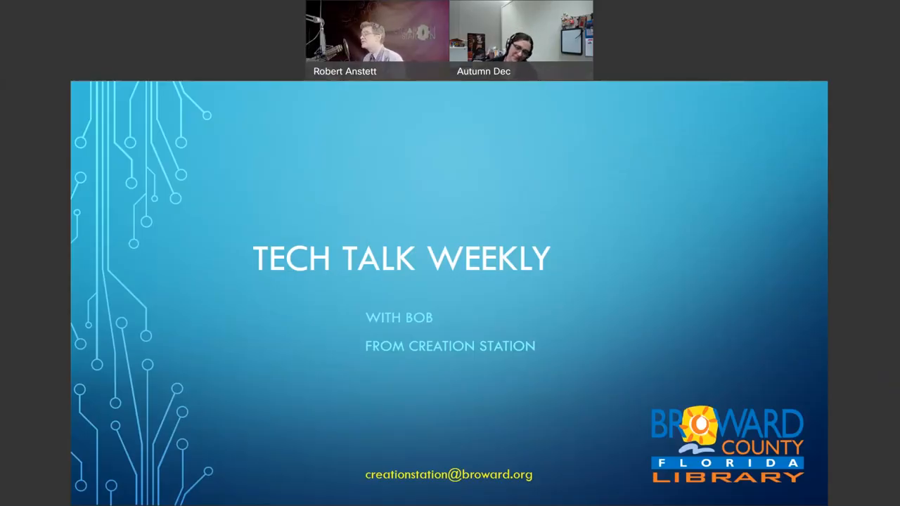